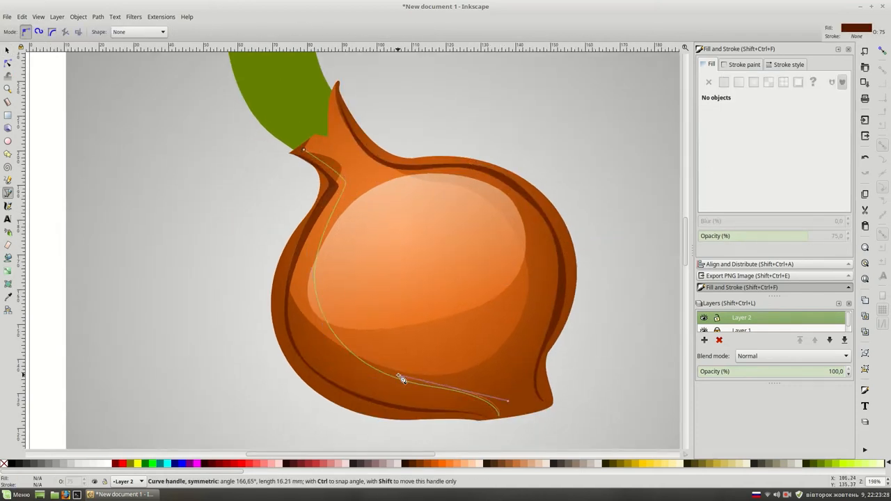
- Bend the new Bezier path along the onion's left edge, from stem to base
drag(401, 379, 562, 421)
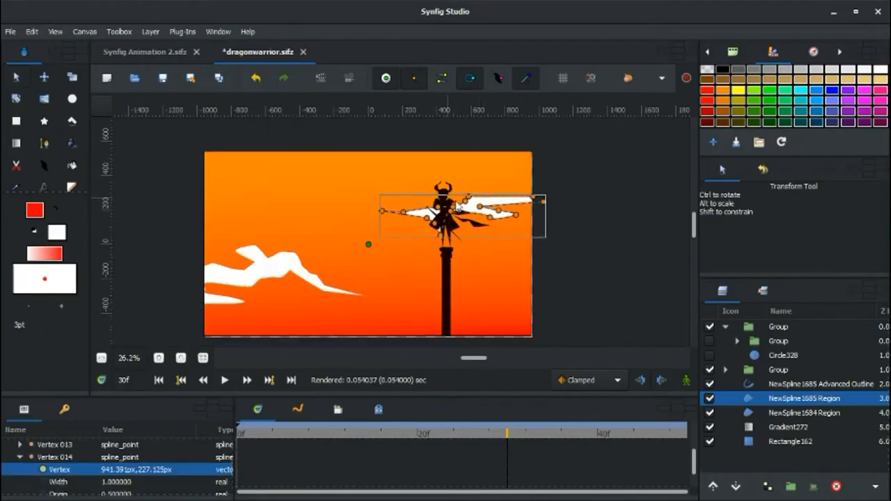
- Pick a vertex of the NewSpline1685 cloud region to adjust its shape
click(787, 427)
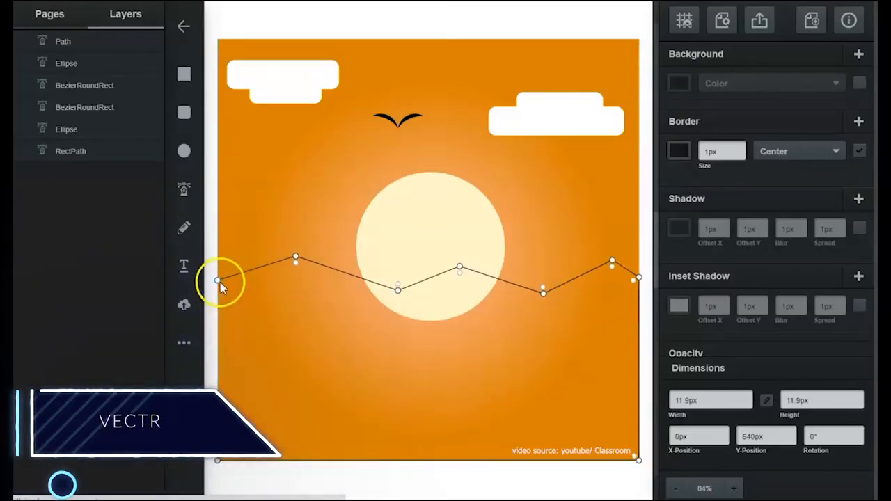
- Close the zigzag mountain outline, then position the front mountain, cactus arm and left cactus
click(679, 83)
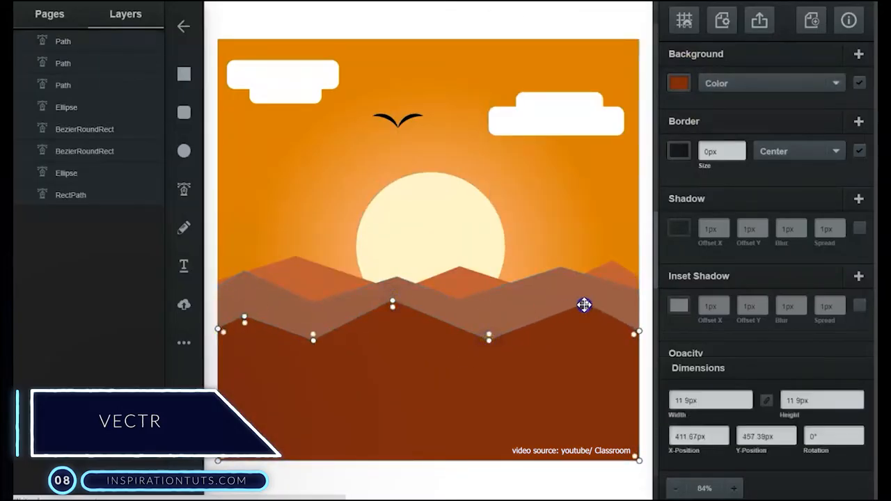
drag(583, 304, 436, 337)
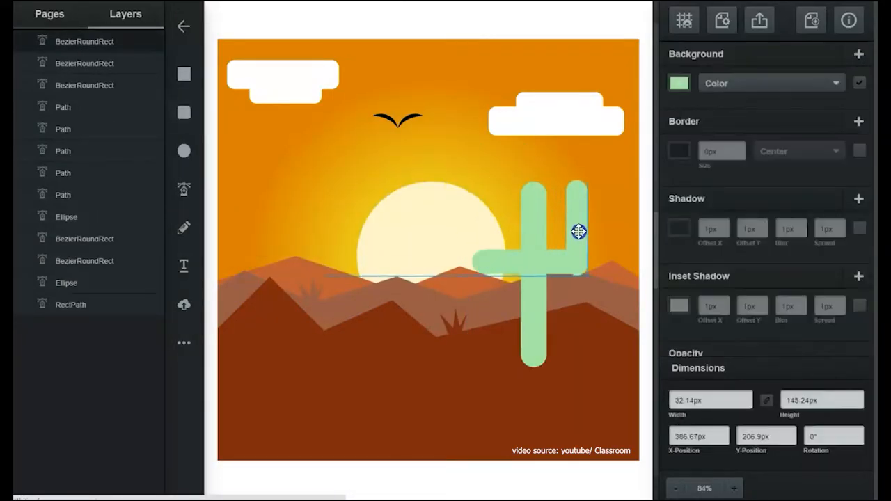
drag(579, 232, 480, 151)
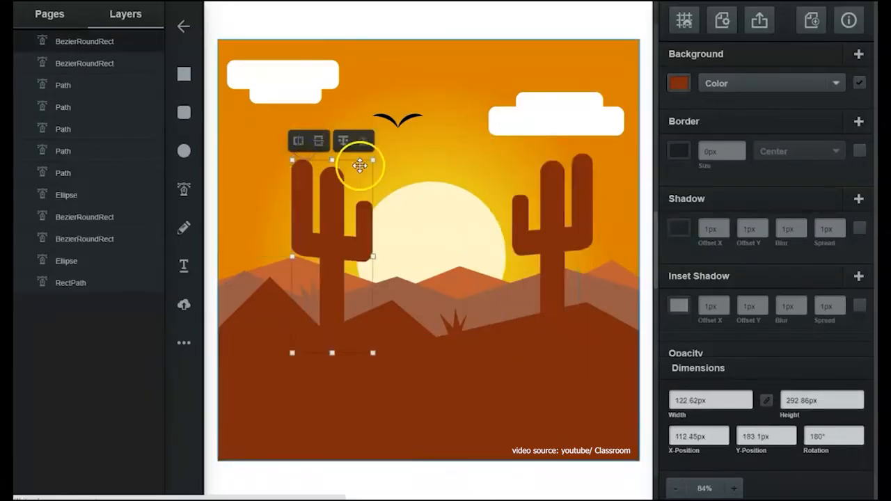
drag(360, 166, 253, 258)
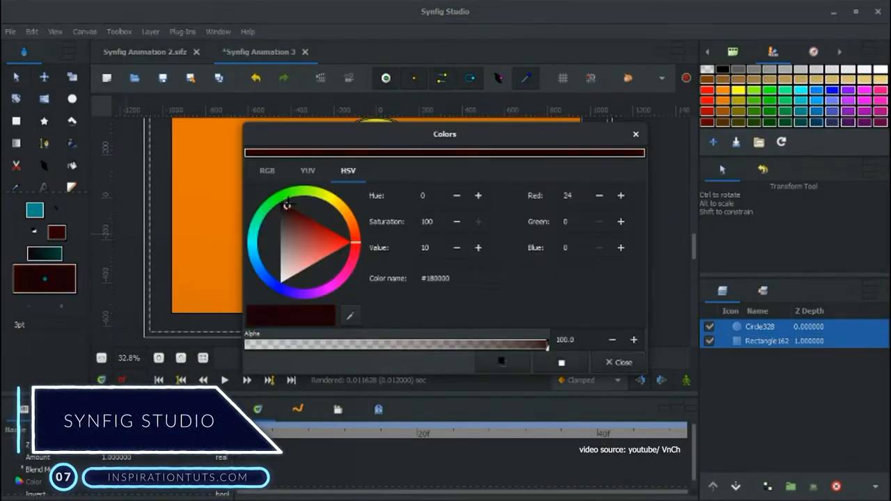
- Draw a very dark red silhouette region, then adjust a vertex of the rock shape
click(618, 362)
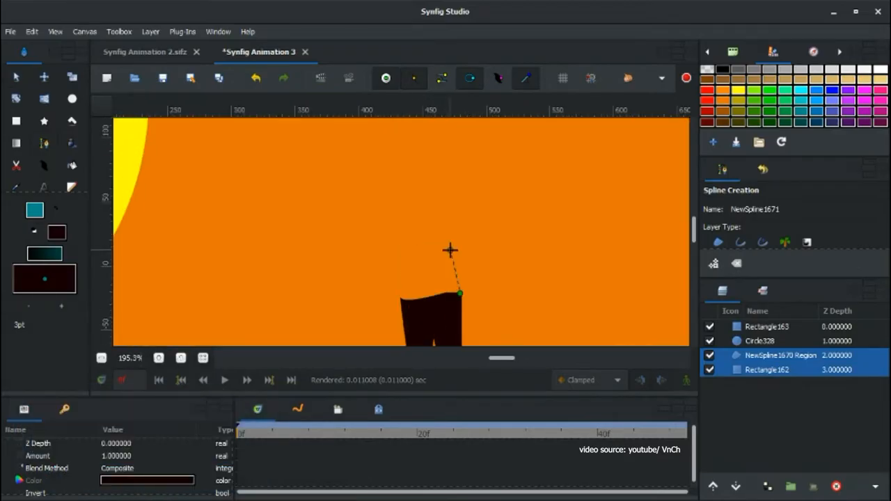
click(487, 202)
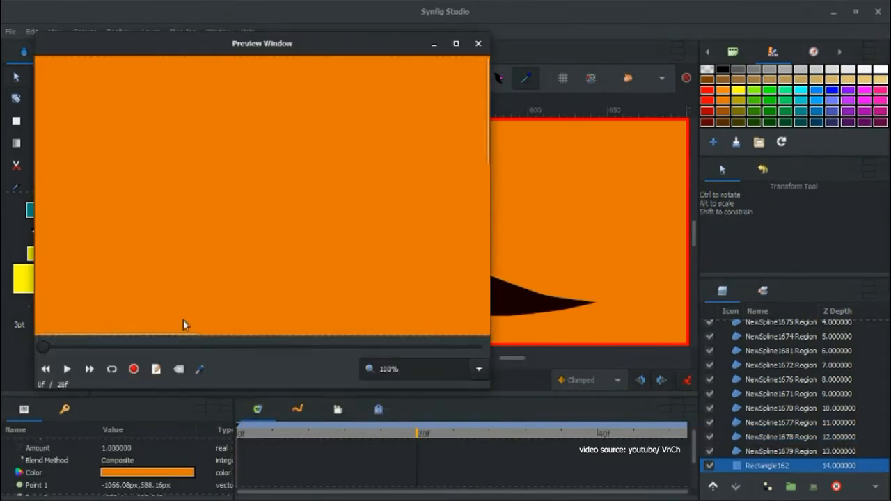
click(478, 43)
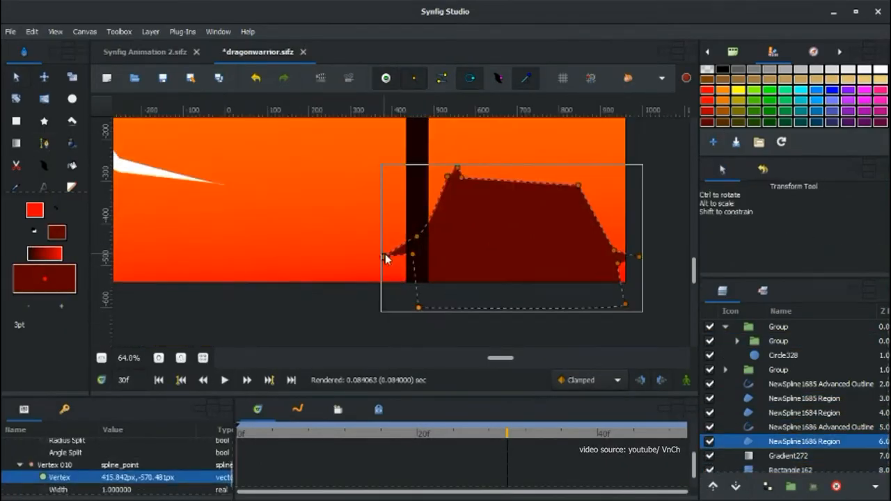
click(787, 455)
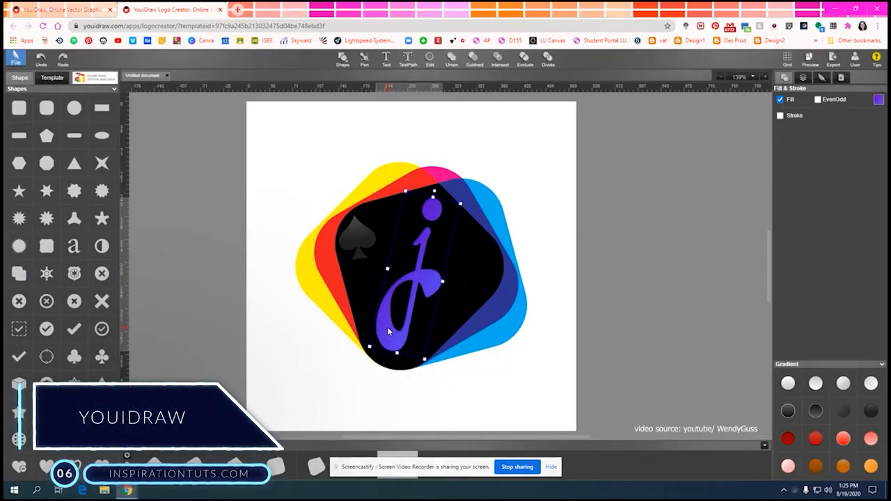
- Type a pink letter g at the logo centre and move the purple j aside
text(g)
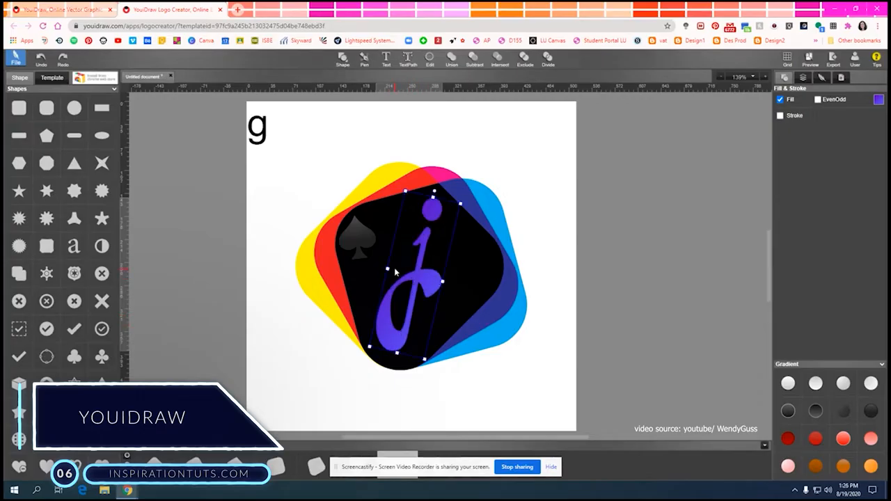
drag(414, 278, 557, 313)
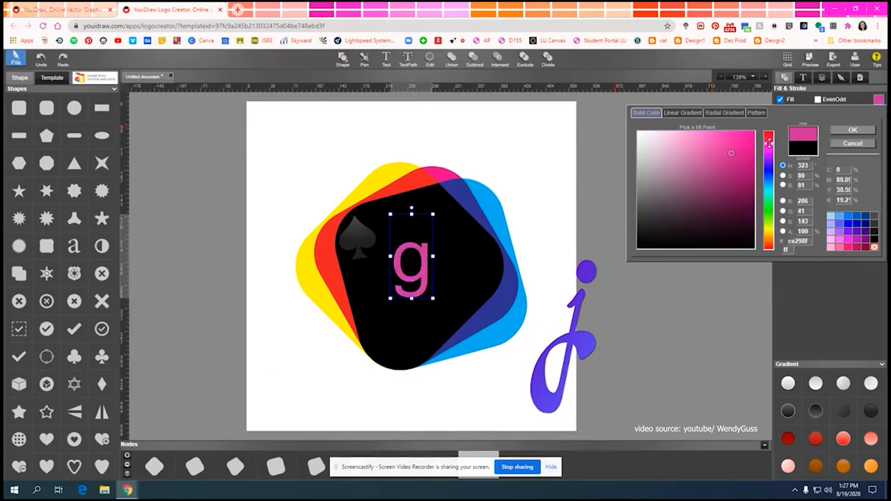
click(852, 130)
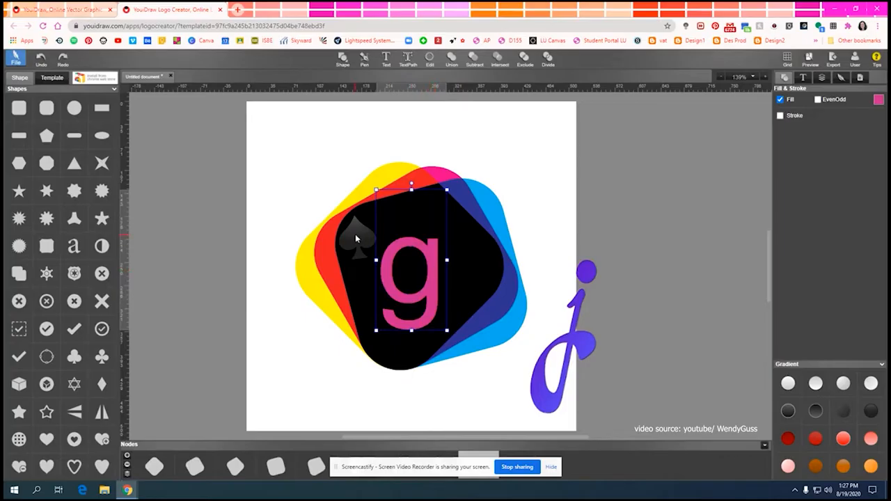
double_click(411, 261)
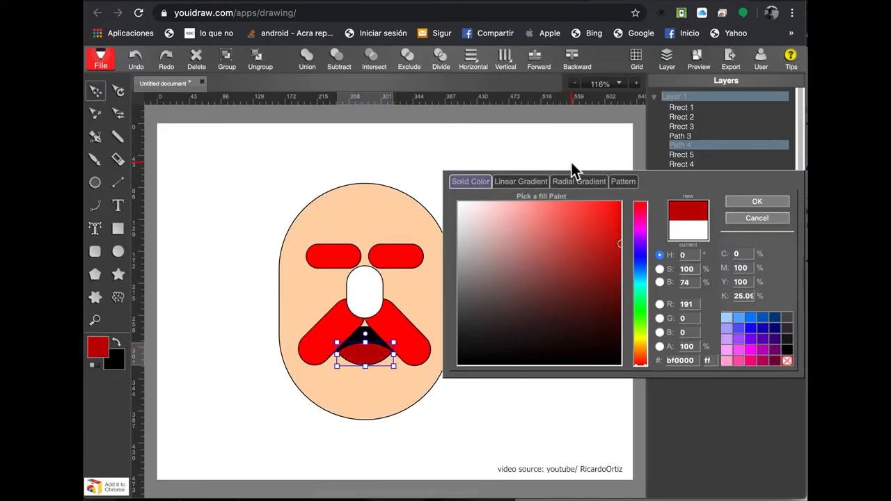
- Colour the mouth dark red, the nose light orange, and the ears black and skin tone
click(726, 248)
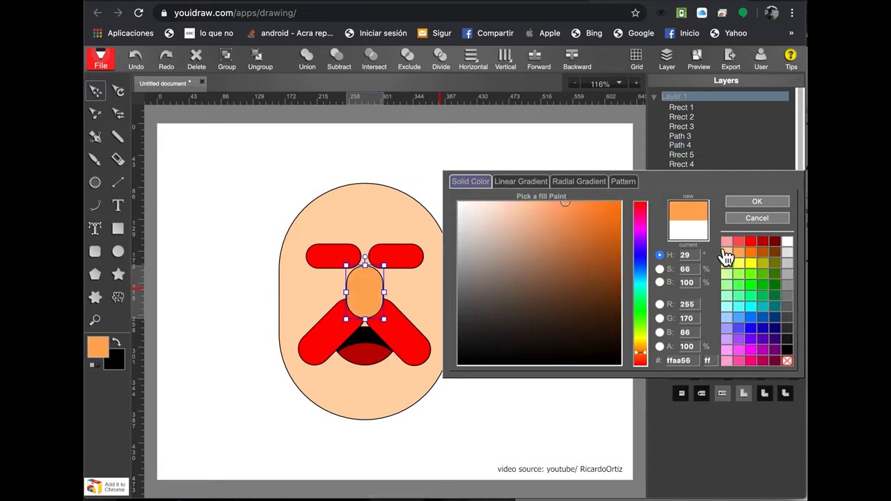
click(756, 201)
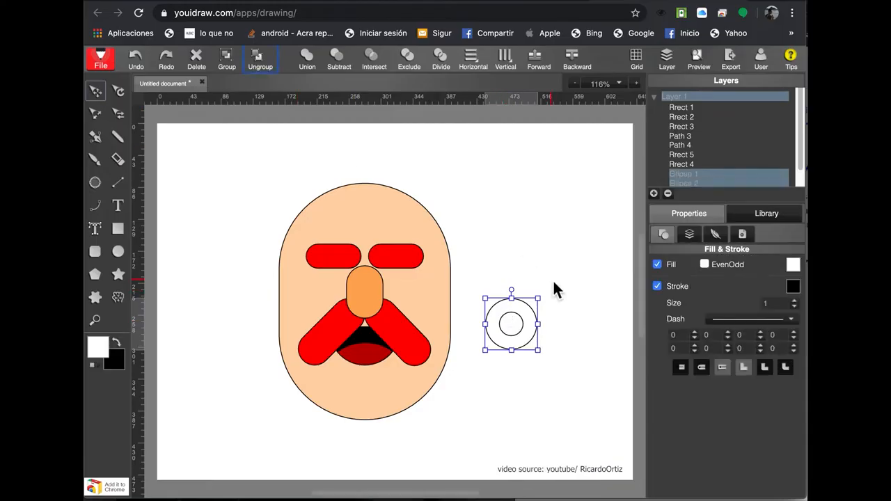
click(793, 264)
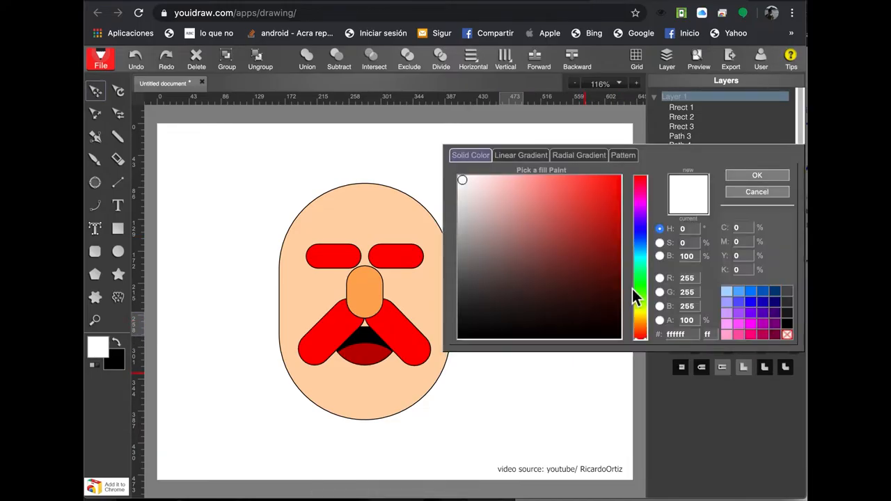
click(756, 175)
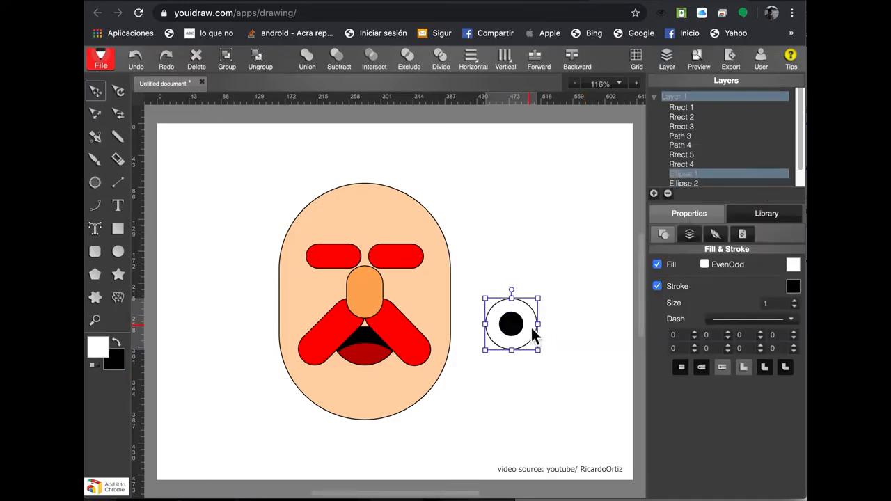
click(793, 264)
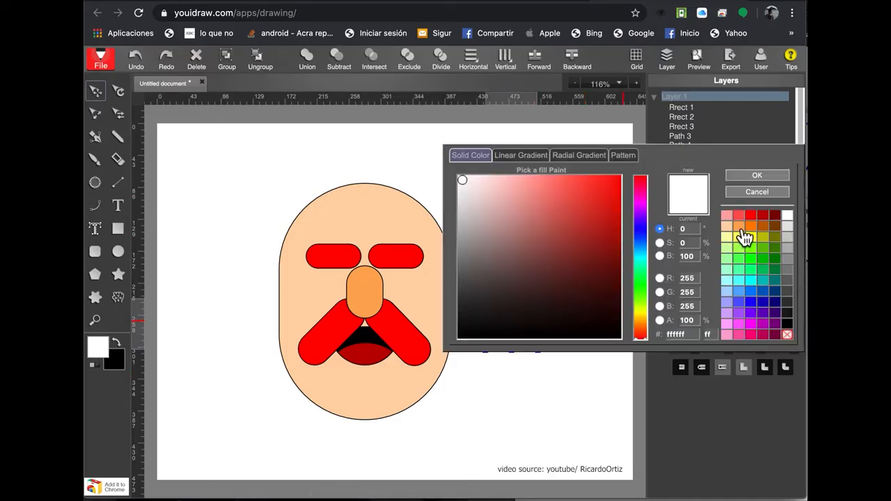
click(757, 175)
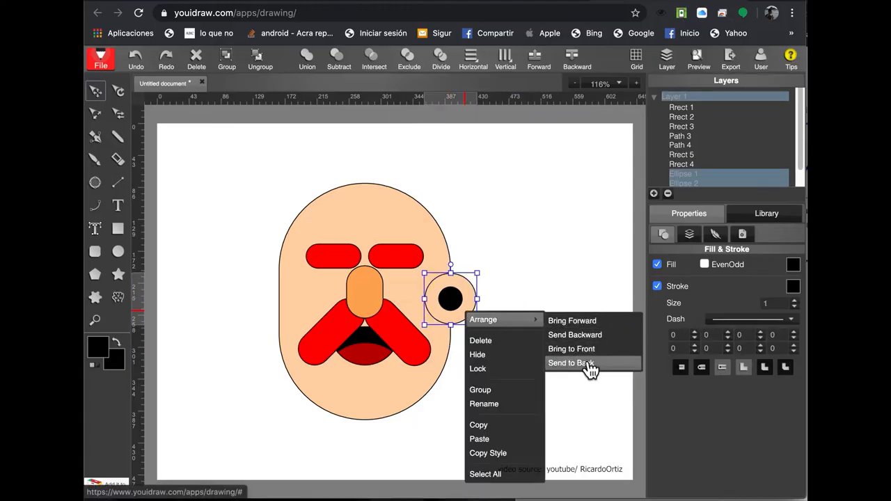
- Send the right ear behind the head and place a copied ear behind the left side
click(570, 363)
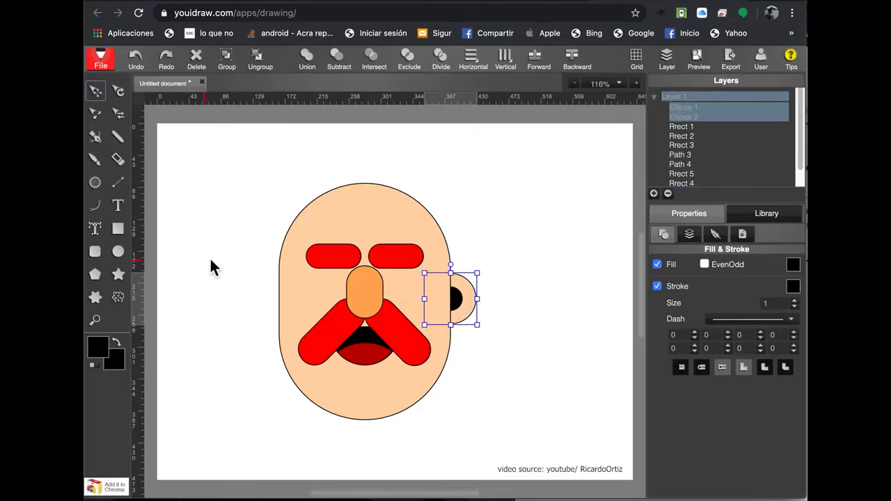
drag(451, 298, 273, 298)
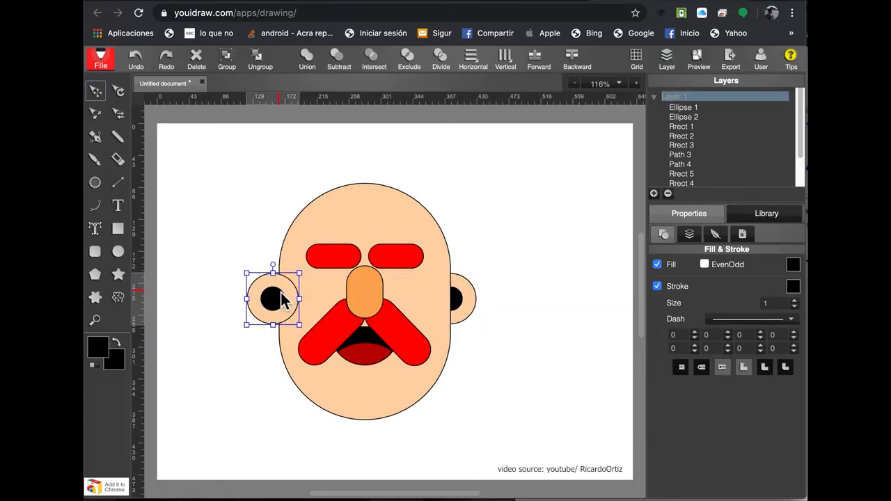
right_click(273, 298)
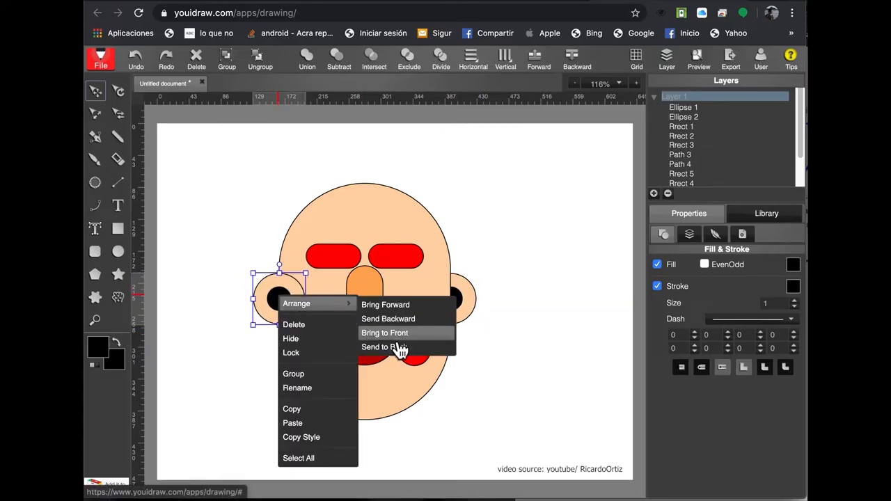
click(383, 346)
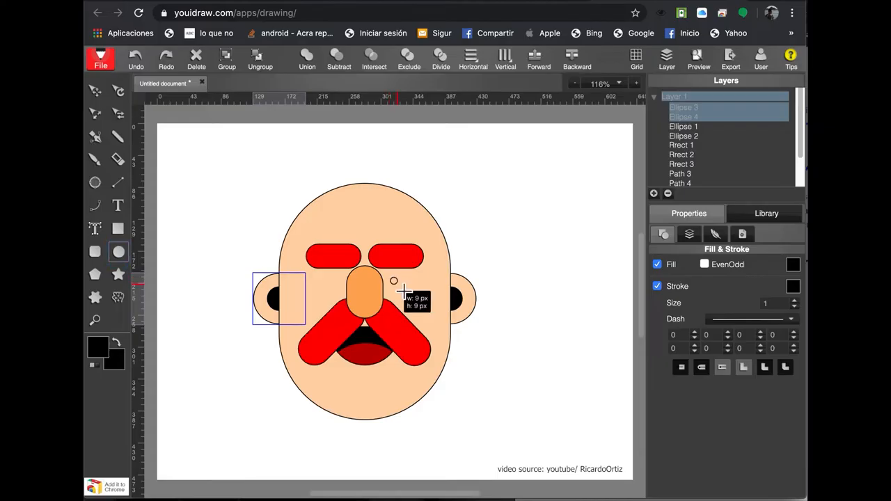
- Position the black eyes on either side of the nose
right_click(395, 281)
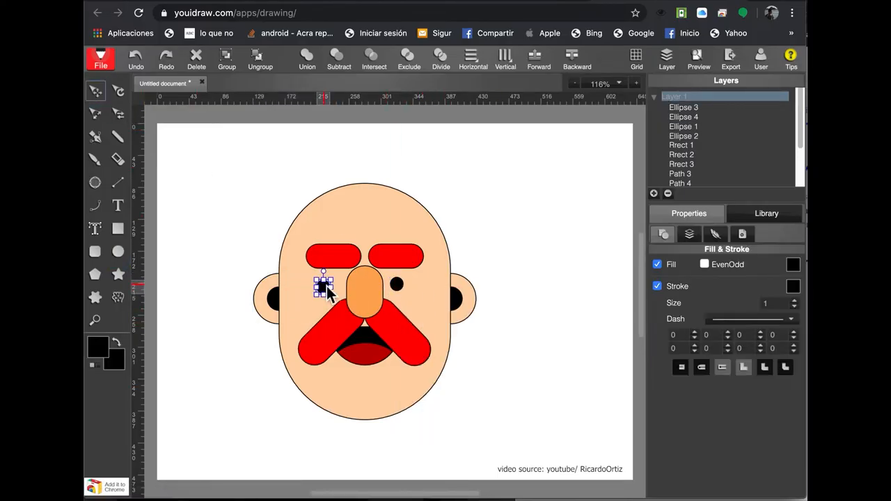
drag(322, 286, 395, 285)
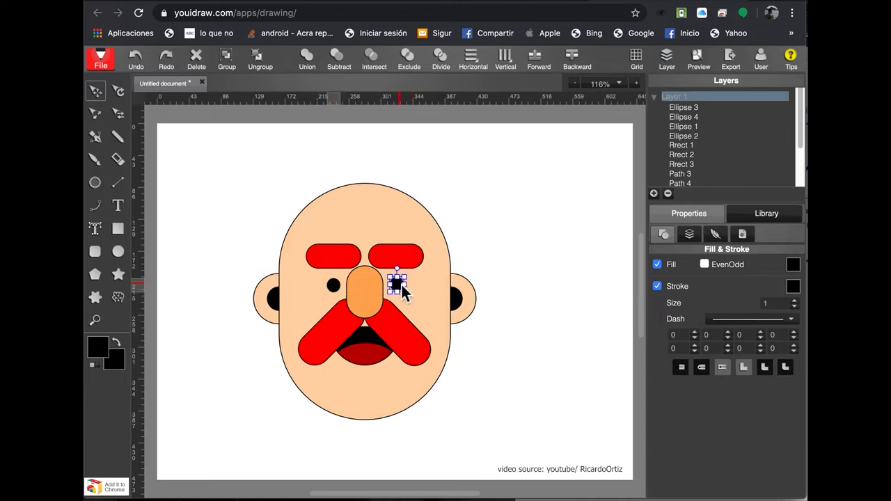
click(550, 306)
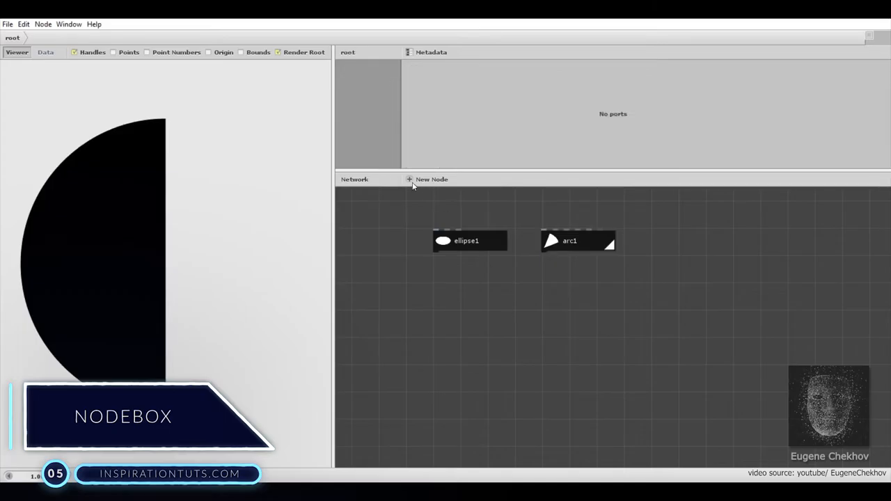
- Add an ellipse3 node, edit its position, and wire it through colorize3
click(432, 179)
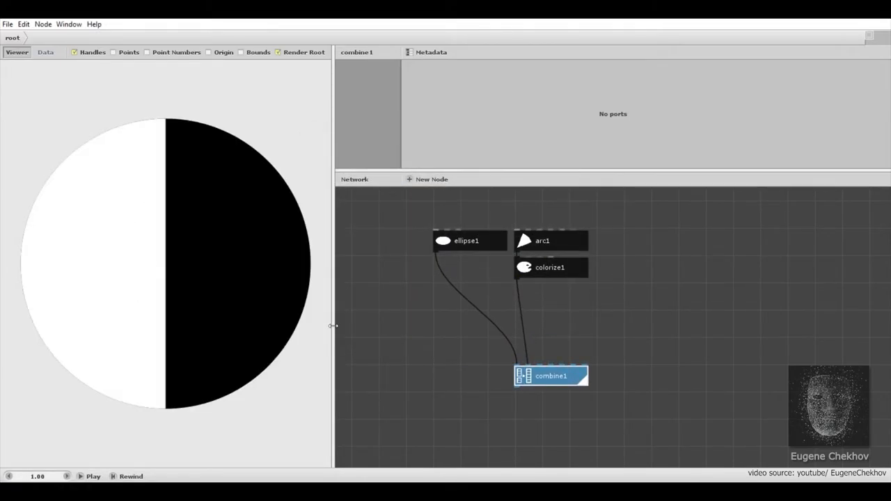
click(432, 179)
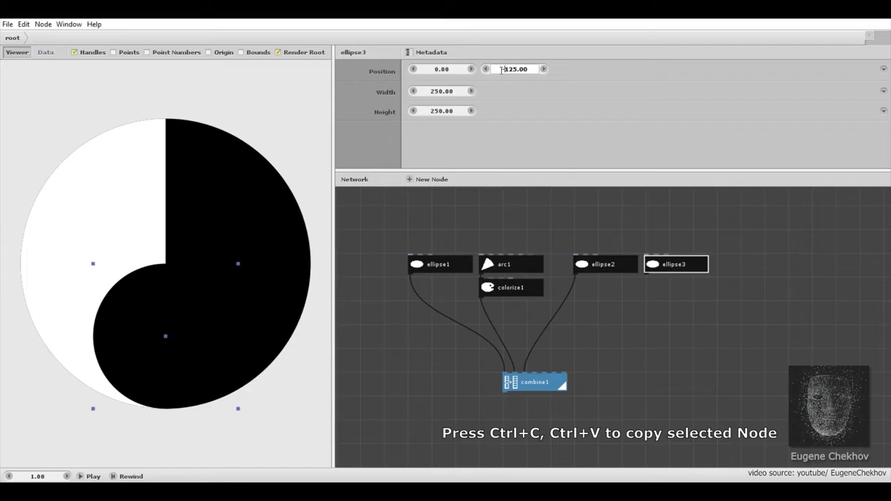
click(510, 287)
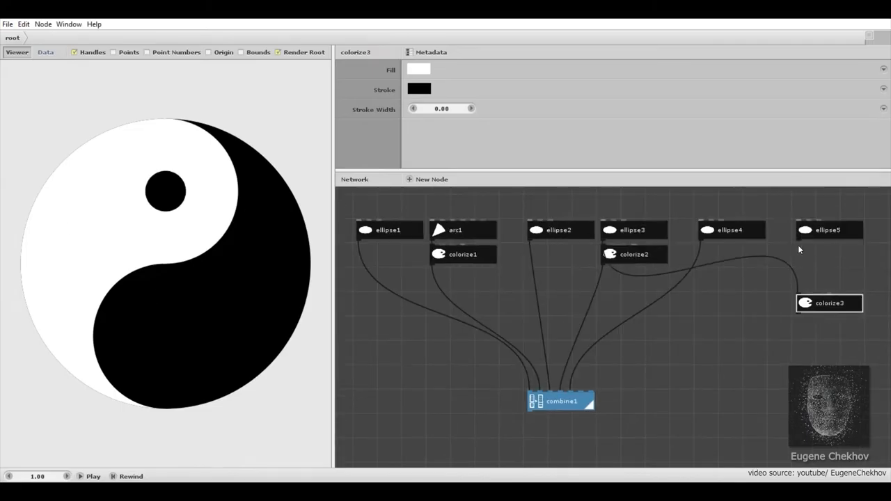
drag(829, 303, 829, 278)
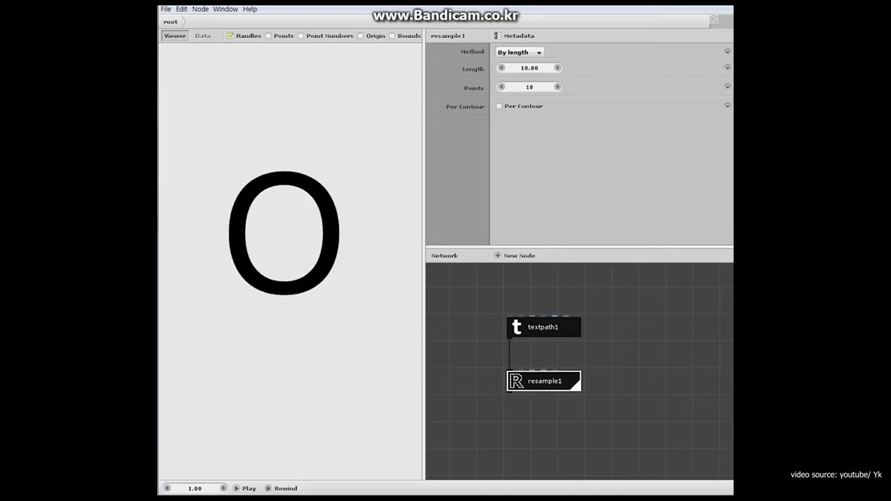
- Add a Frame node to the network using New Node
click(519, 255)
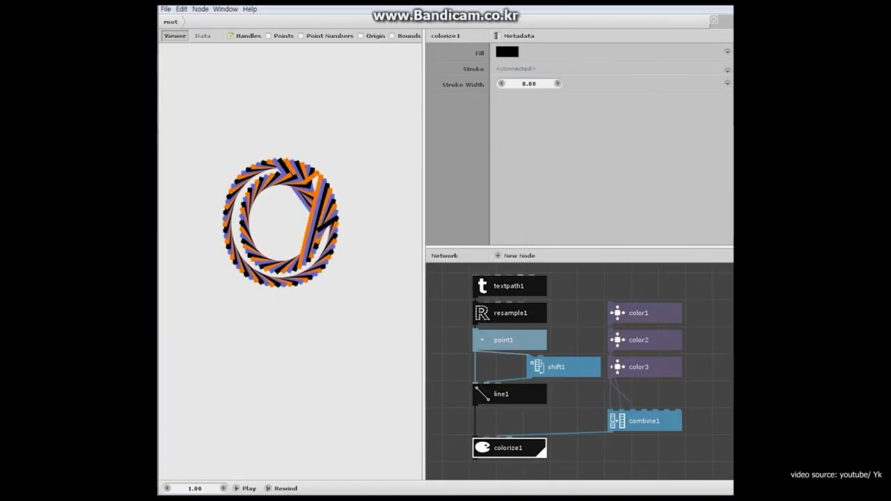
click(556, 83)
text(frame)
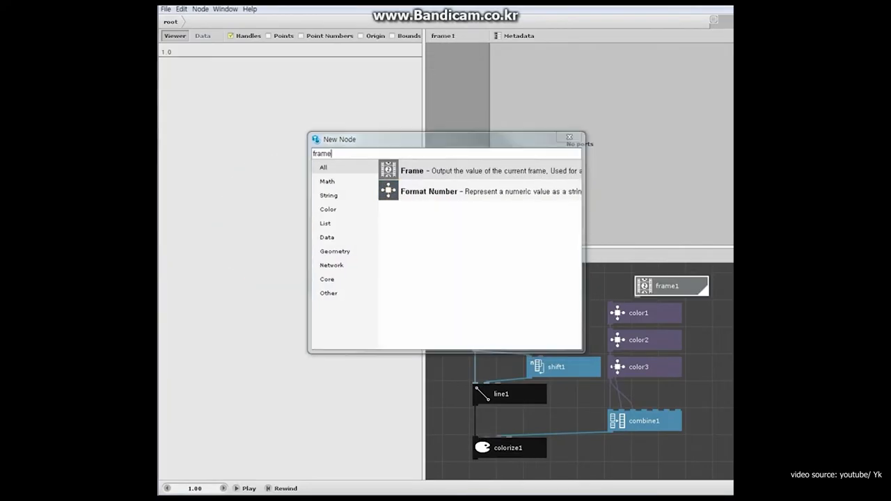
click(412, 171)
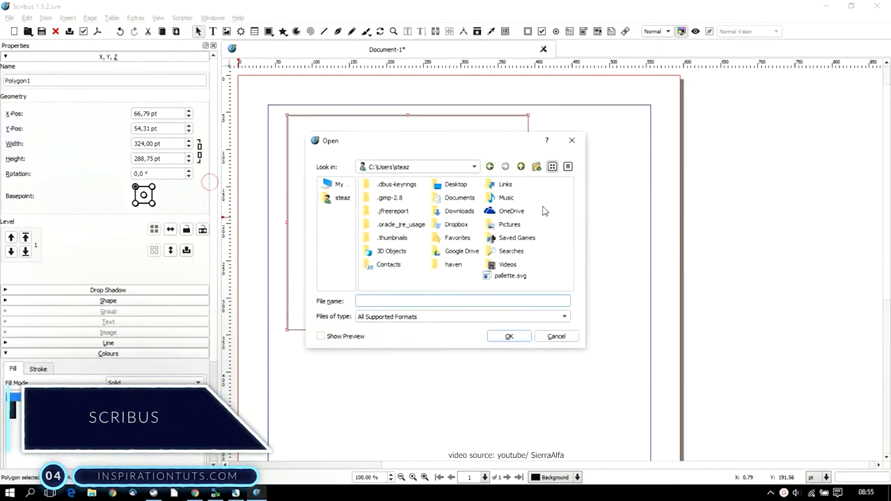
- Create a text frame with a large quotation mark and enlarge it
click(556, 336)
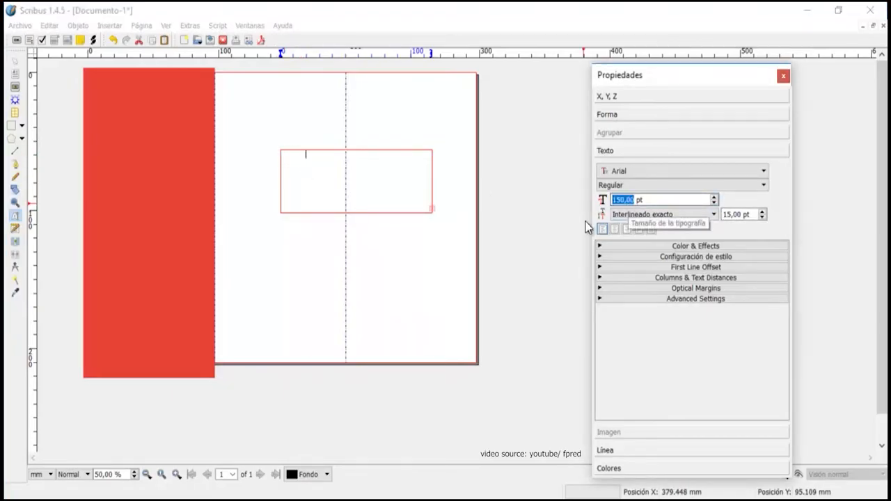
click(762, 171)
text(”)
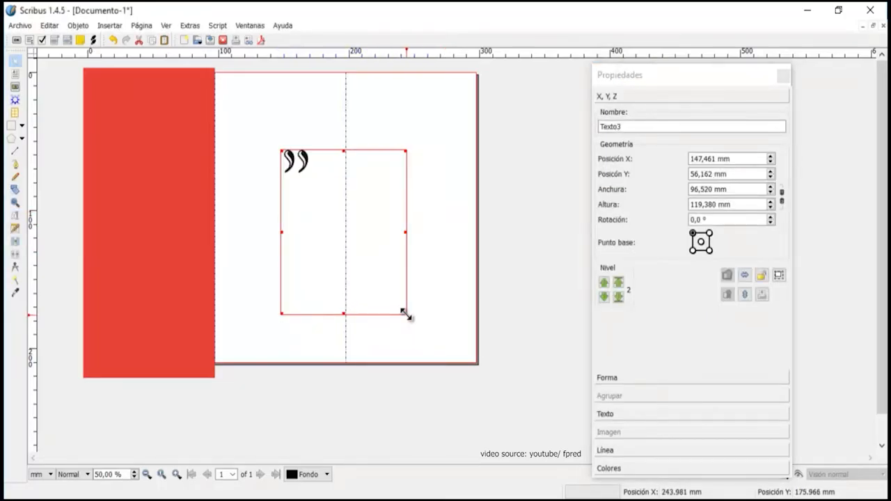
drag(404, 316, 334, 236)
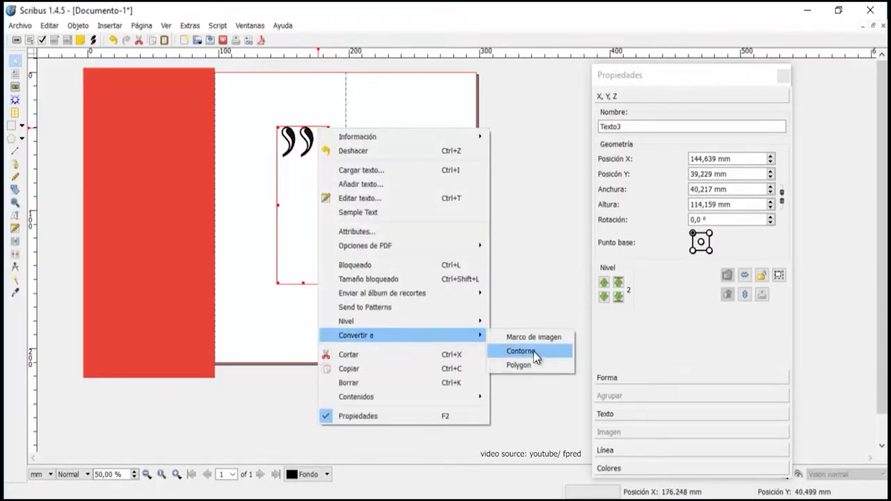
- Convert the quotation marks to outlines, scale them up, and select nodes for editing
click(520, 350)
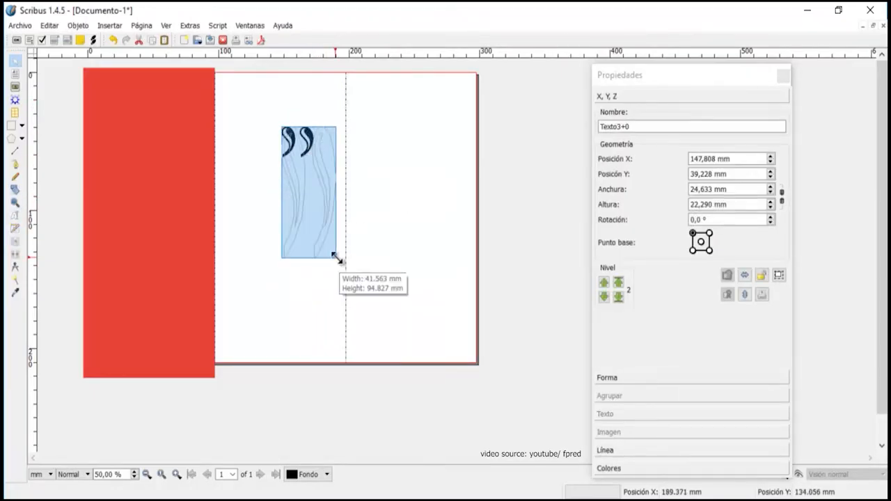
drag(340, 260, 395, 237)
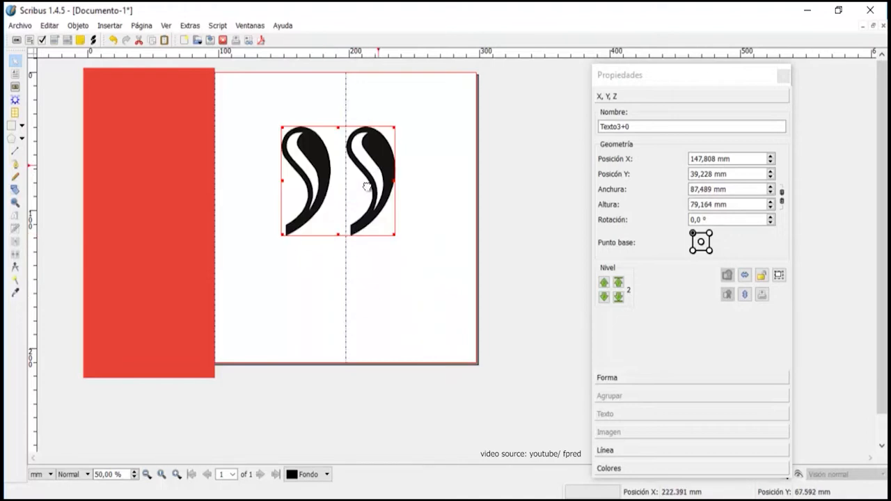
double_click(365, 184)
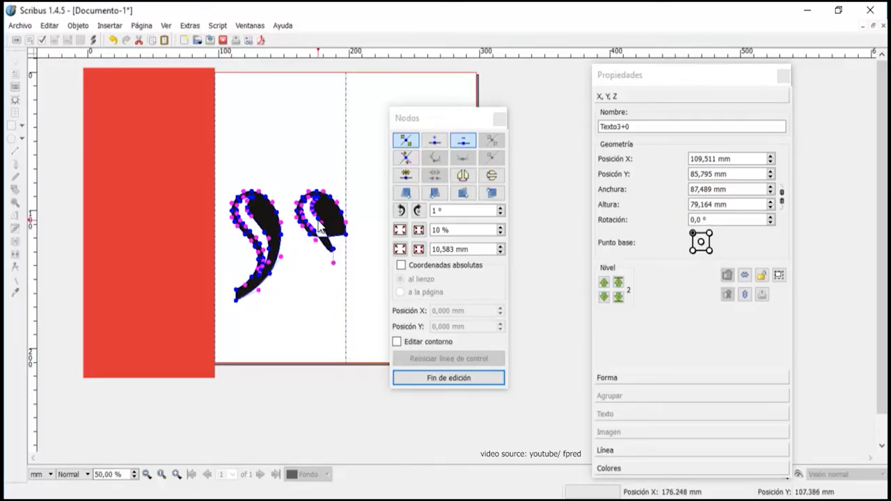
click(161, 474)
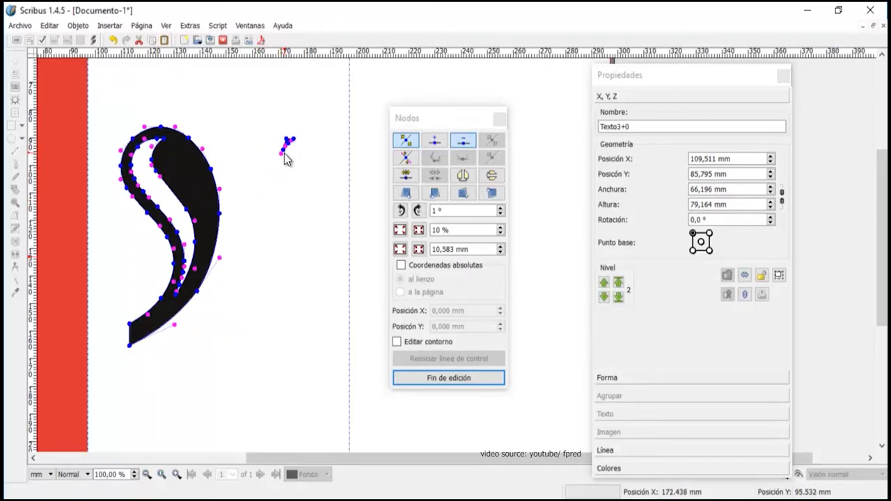
click(448, 377)
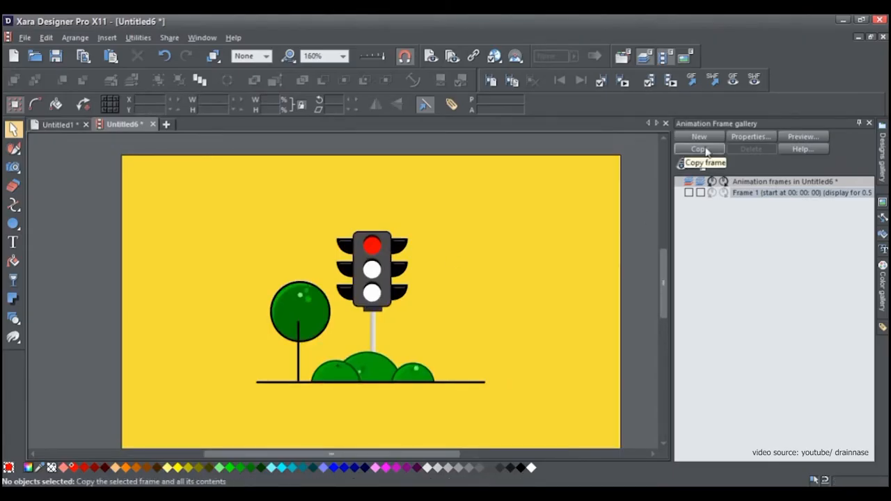
- Copy the current animation frame in the Animation Frame gallery
click(699, 148)
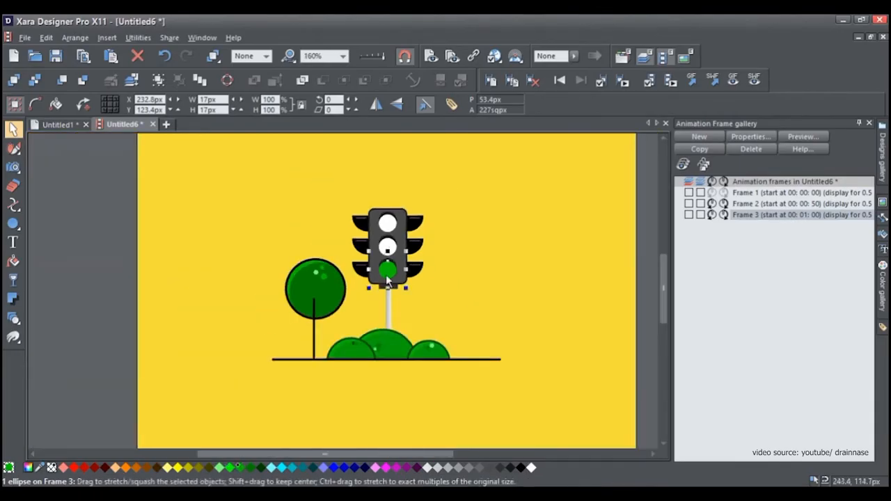
click(670, 82)
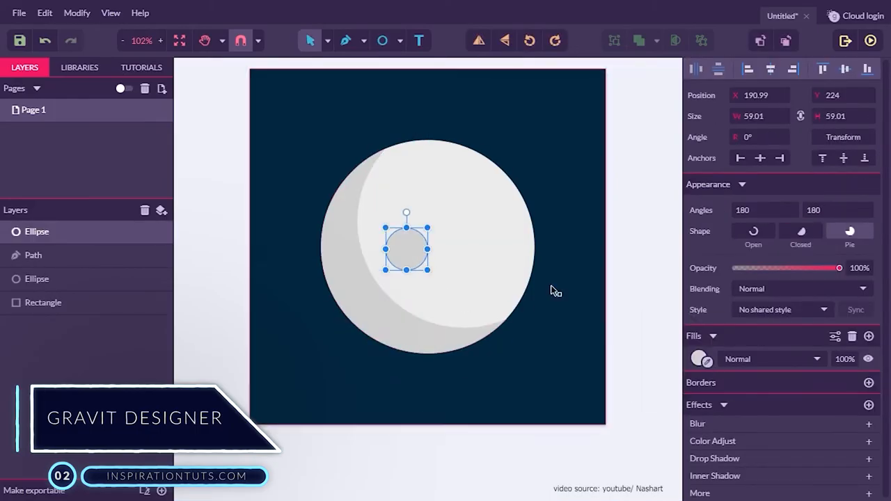
- Move the small circle onto the moon's left edge and select it with the shadow
drag(407, 248, 365, 246)
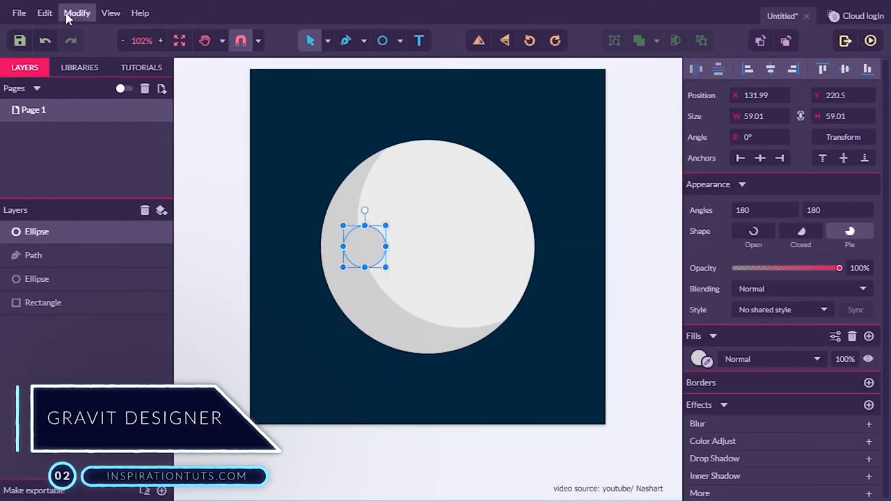
drag(364, 246, 421, 316)
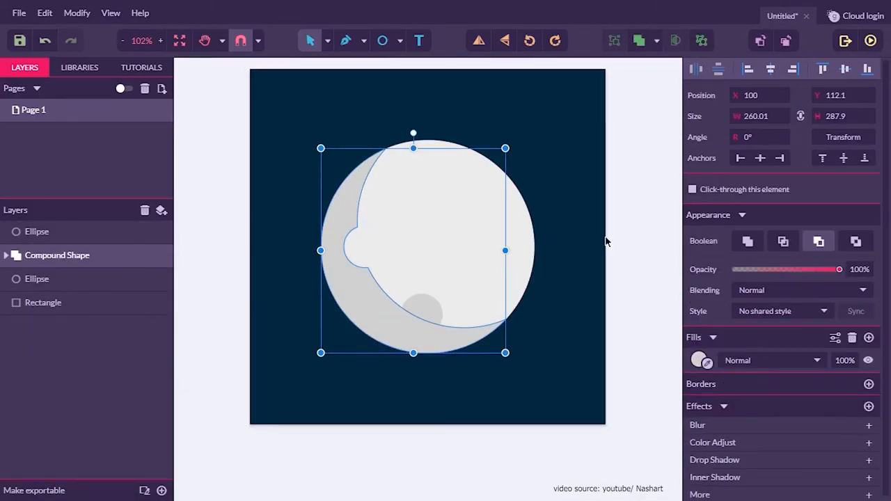
click(477, 203)
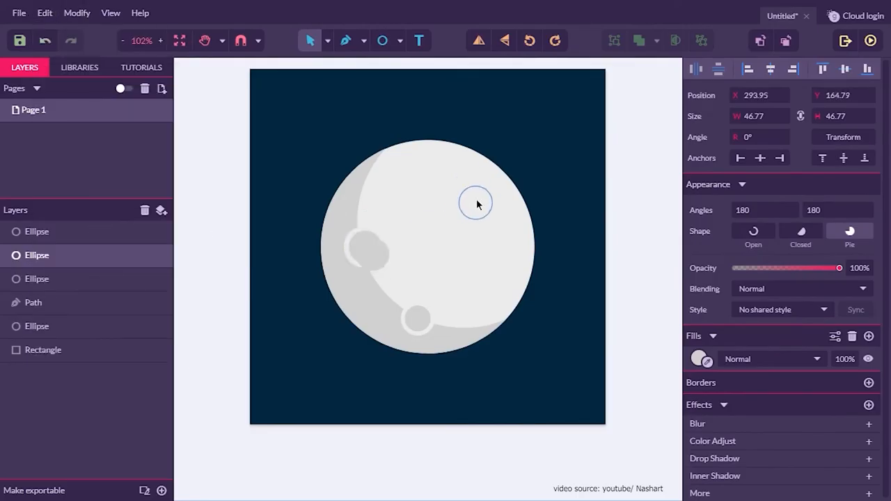
- Duplicate the crater circle with Edit > Duplicate and rotate it into place
click(44, 12)
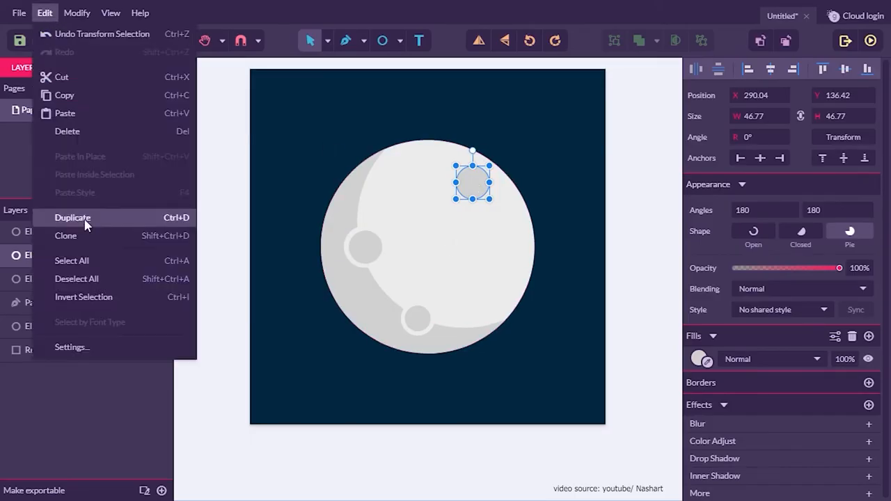
click(72, 217)
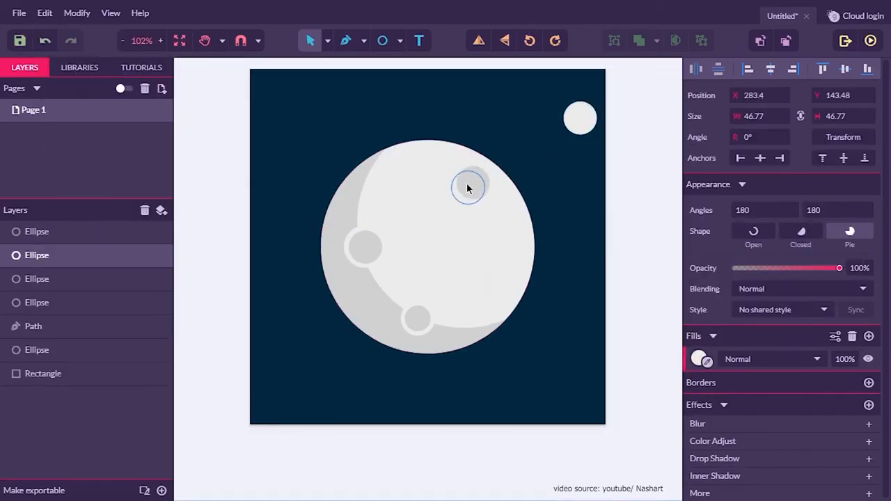
click(618, 200)
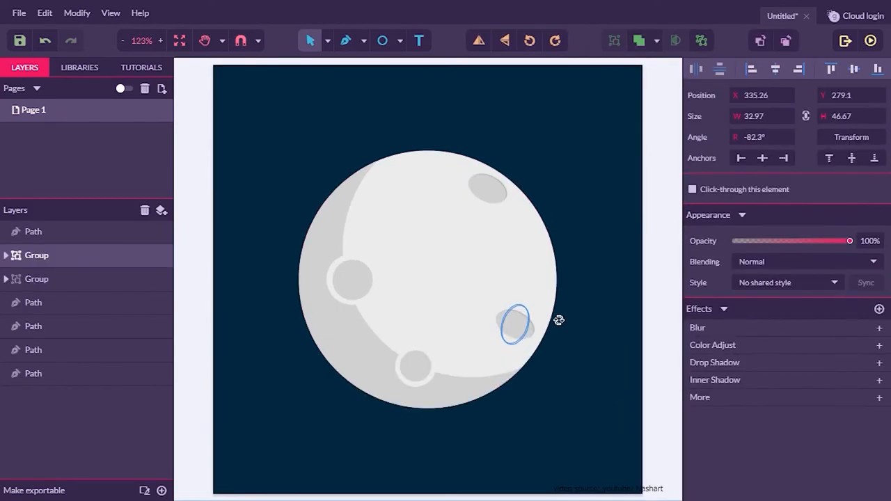
click(522, 328)
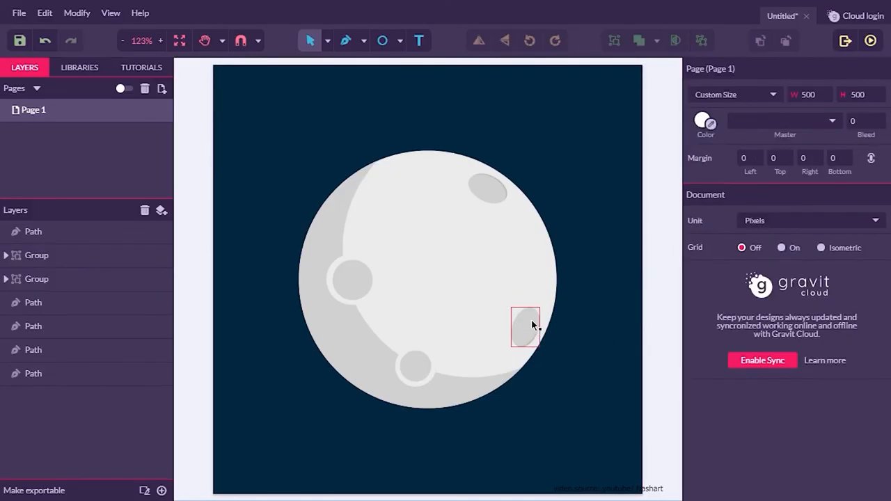
click(525, 327)
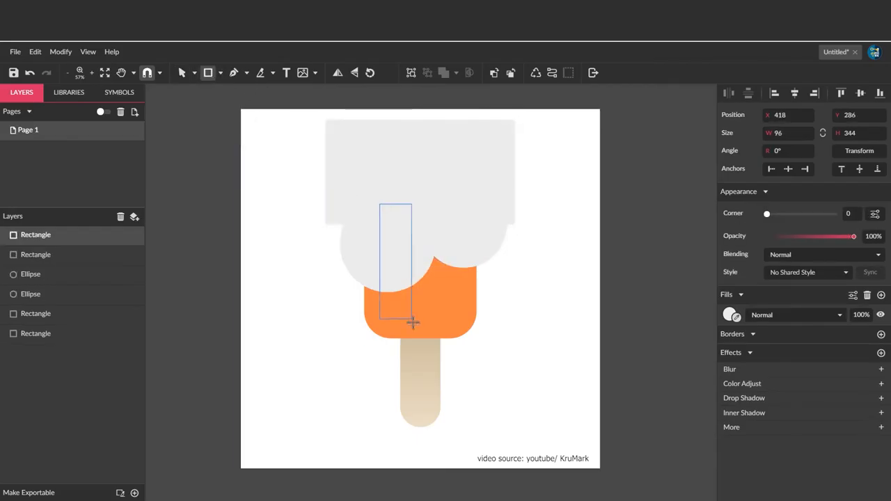
- Drag out a tall, narrow rectangle covering the orange body of the ice lolly
drag(396, 261, 456, 282)
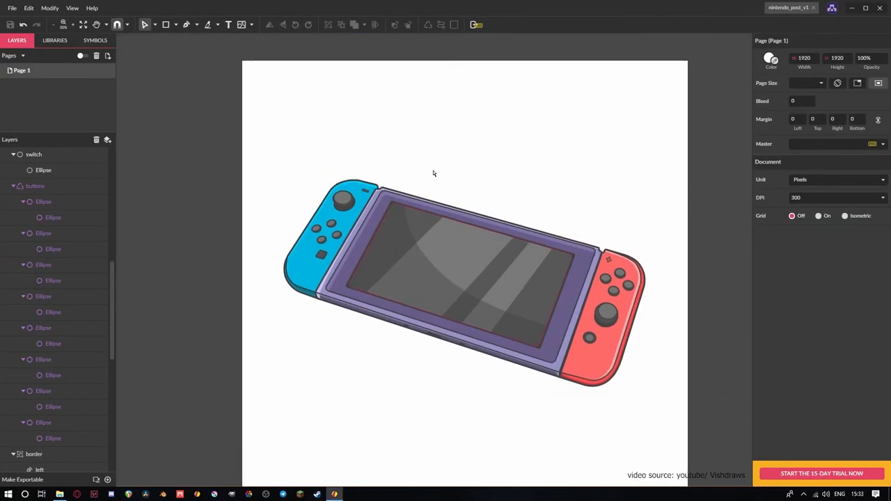
scroll(up, 3)
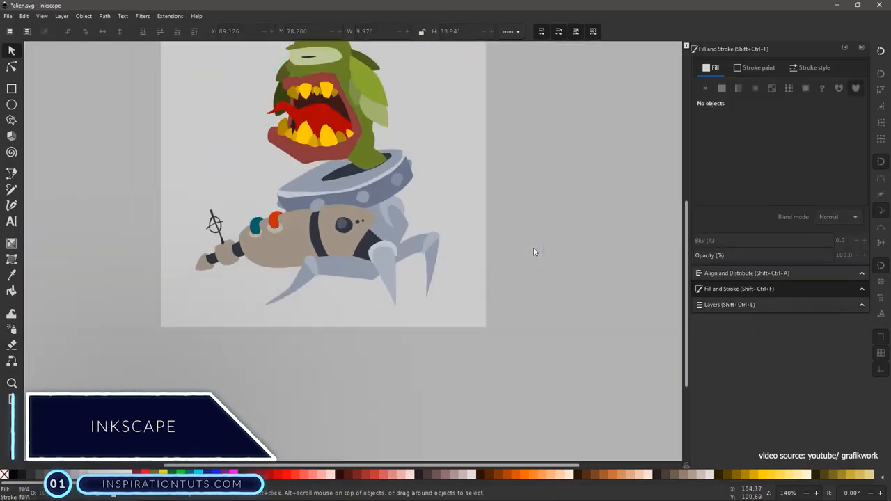
- Select the tube's neck shading, then begin a highlight path on the red paint blob
scroll(up, 3)
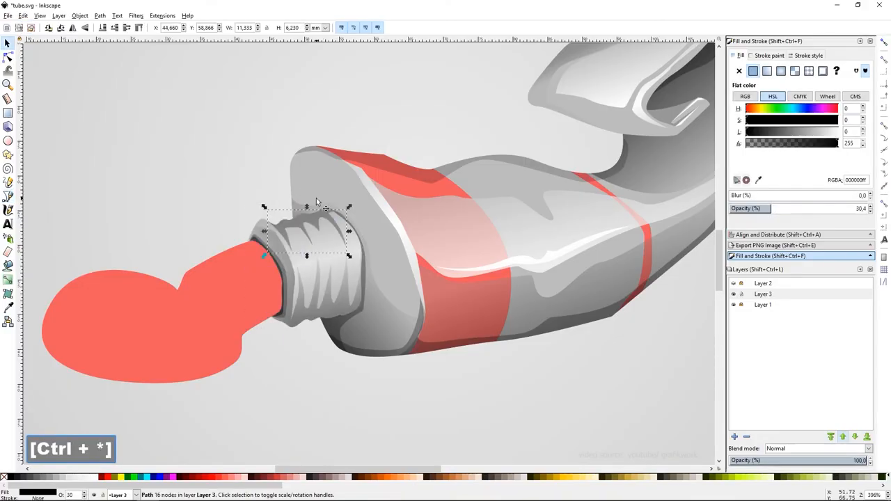
click(414, 400)
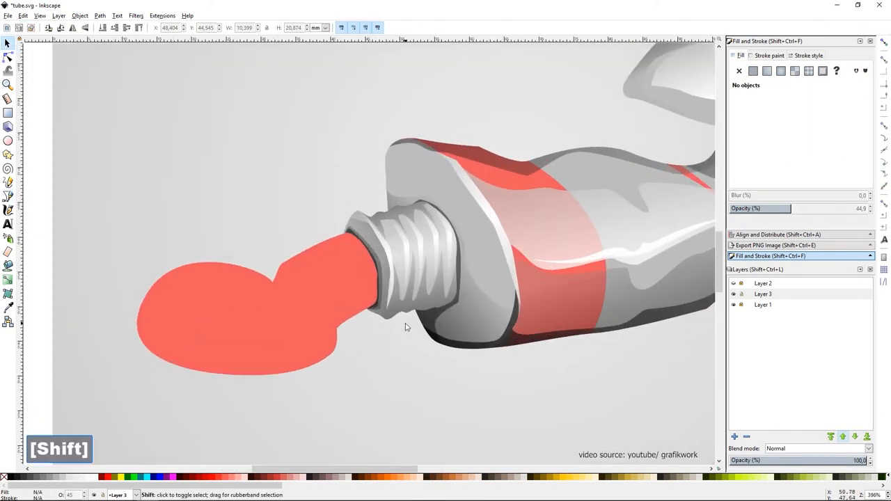
click(264, 314)
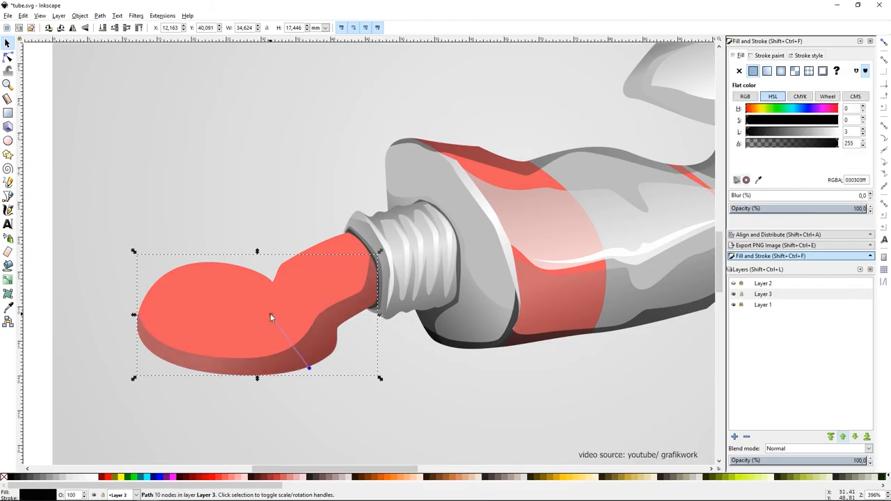
key(f7)
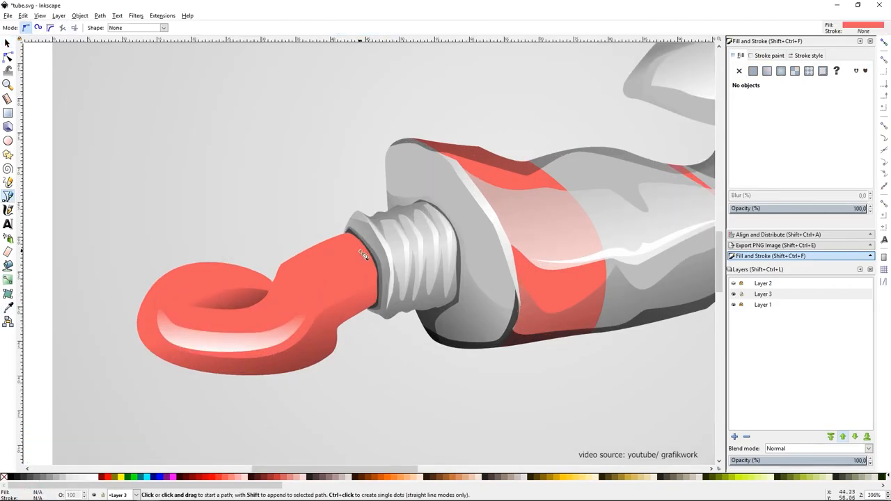
click(320, 268)
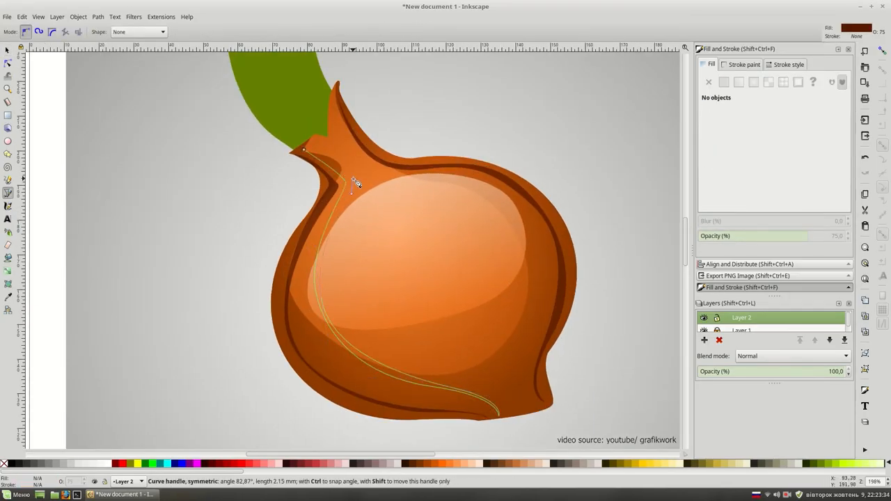
- Place a curve point along the onion's right edge, extending the path from the stem
click(546, 272)
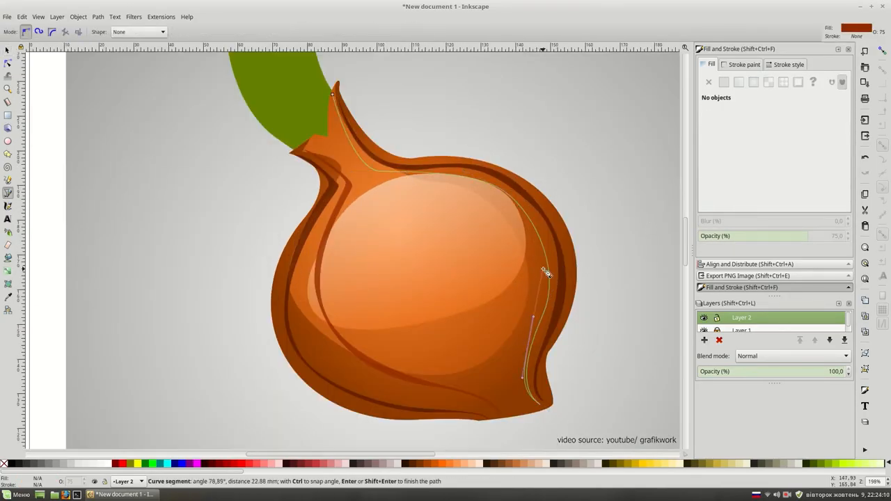